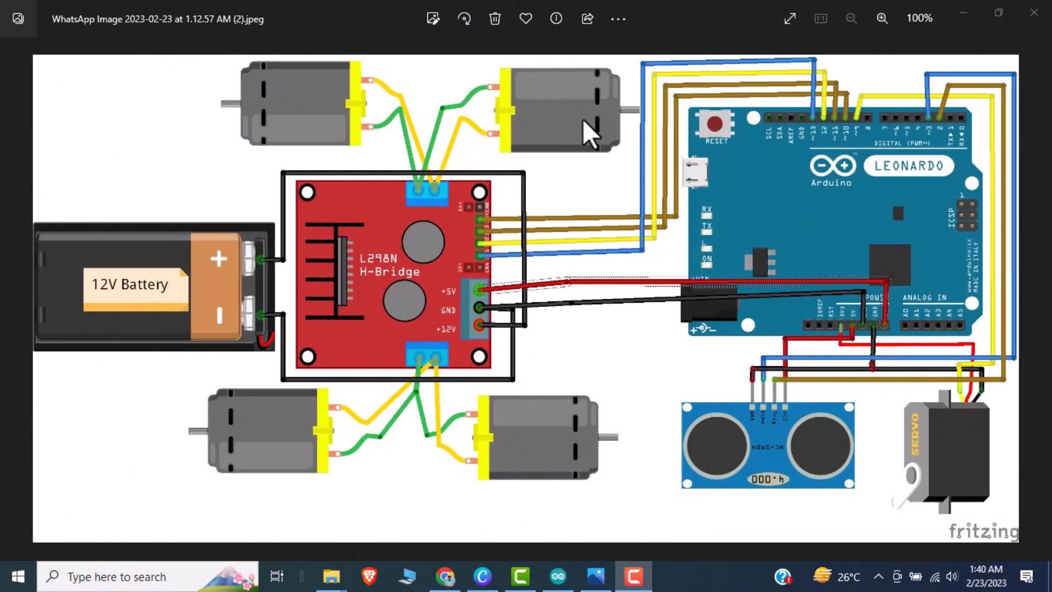
mouse_move(752, 211)
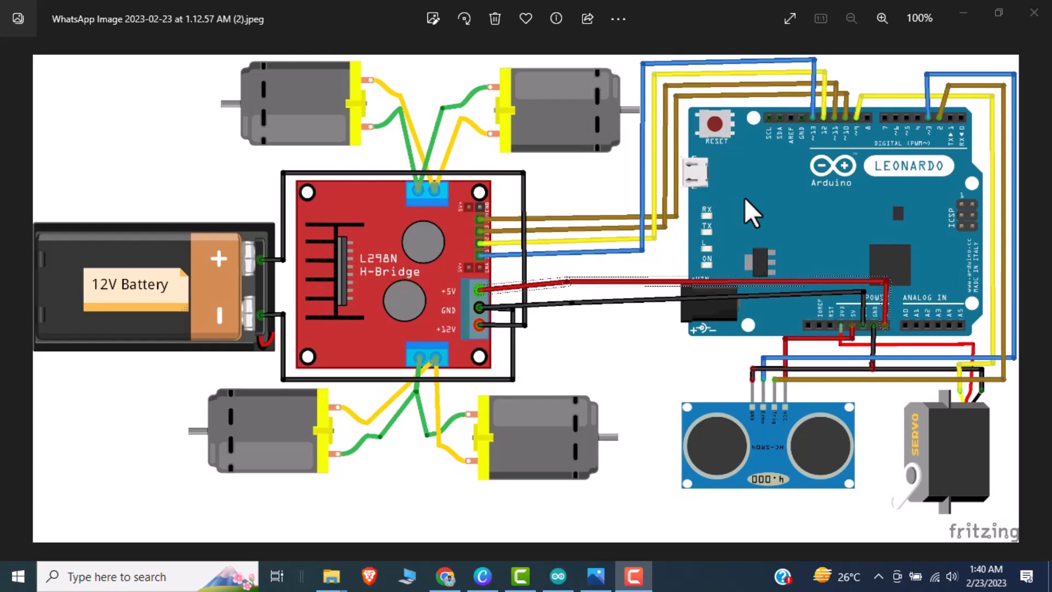
mouse_move(738, 235)
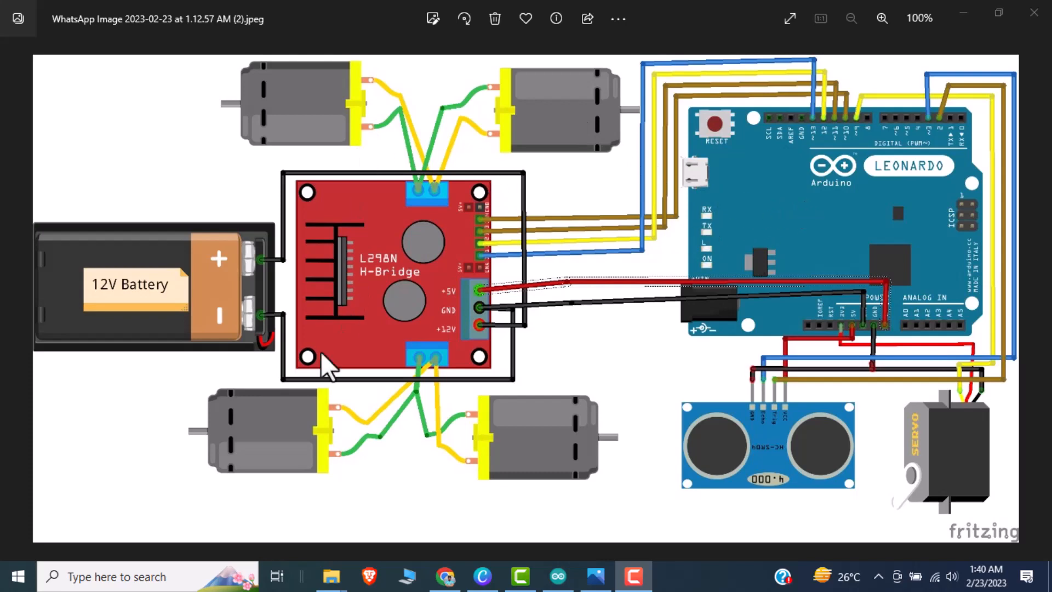
mouse_move(430, 342)
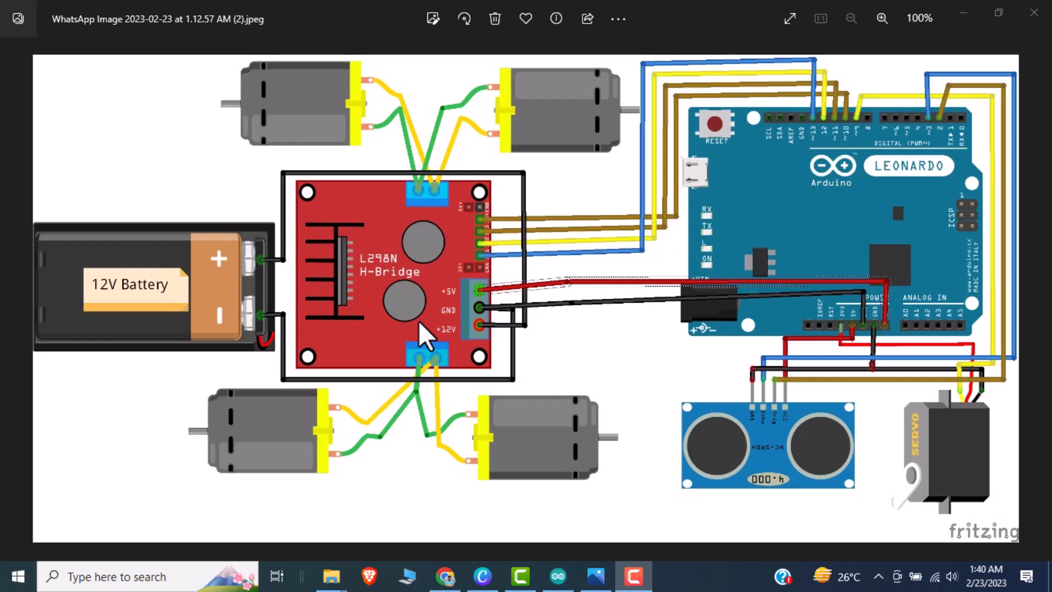
mouse_move(925, 450)
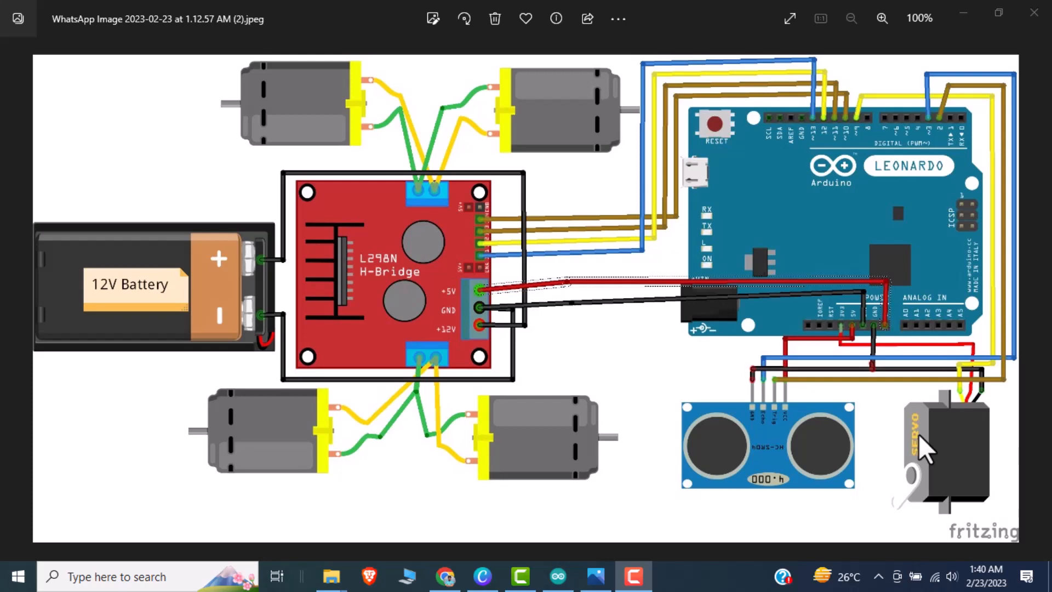
mouse_move(772, 573)
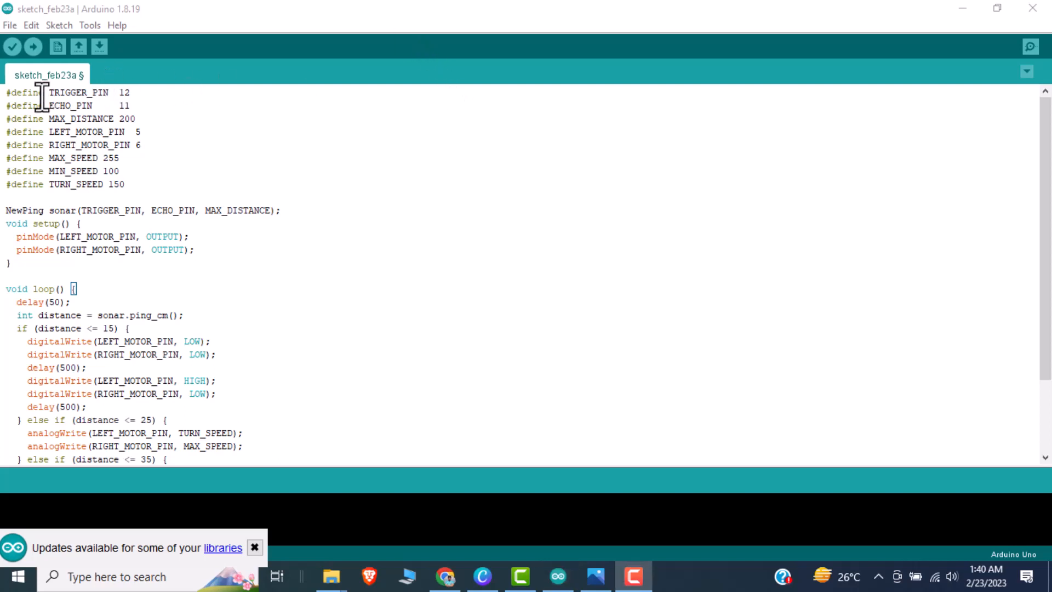
- Highlight the pin and speed #define lines, then the pinMode lines in setup, for review
left_click_drag(44, 92, 126, 184)
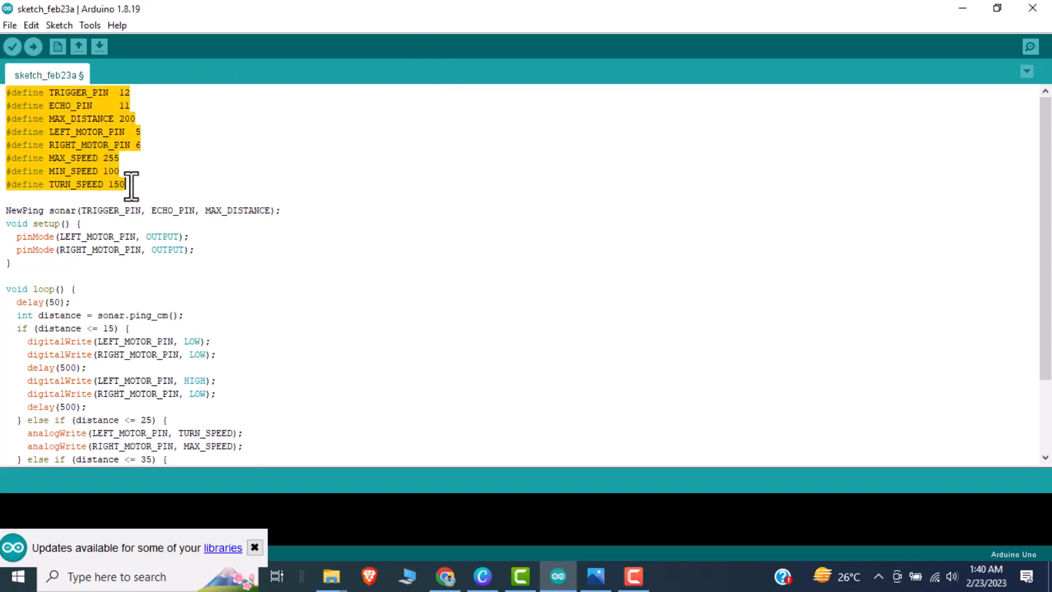
left_click(84, 92)
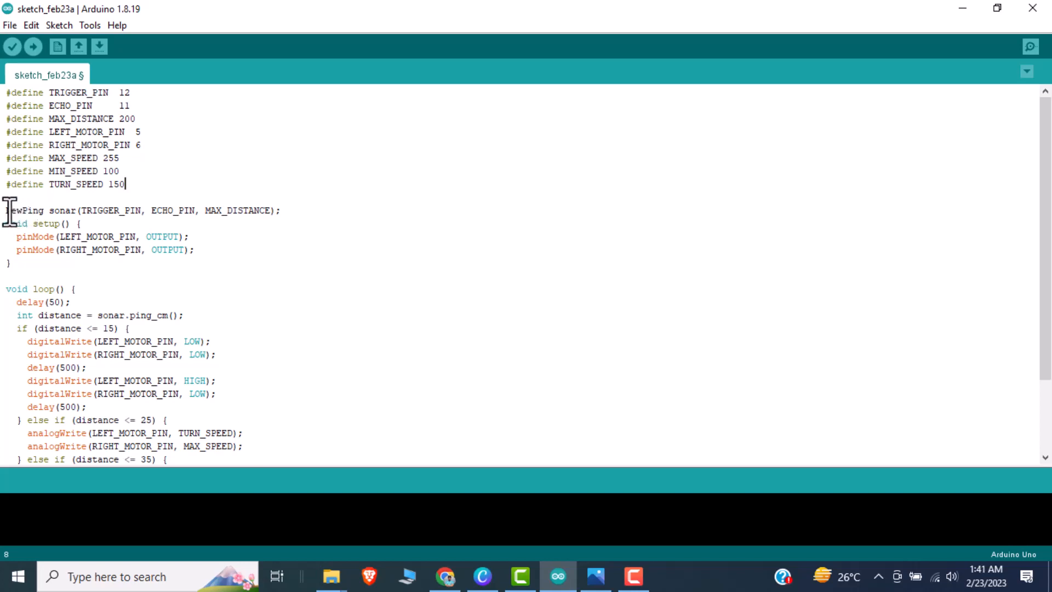
left_click_drag(6, 223, 9, 263)
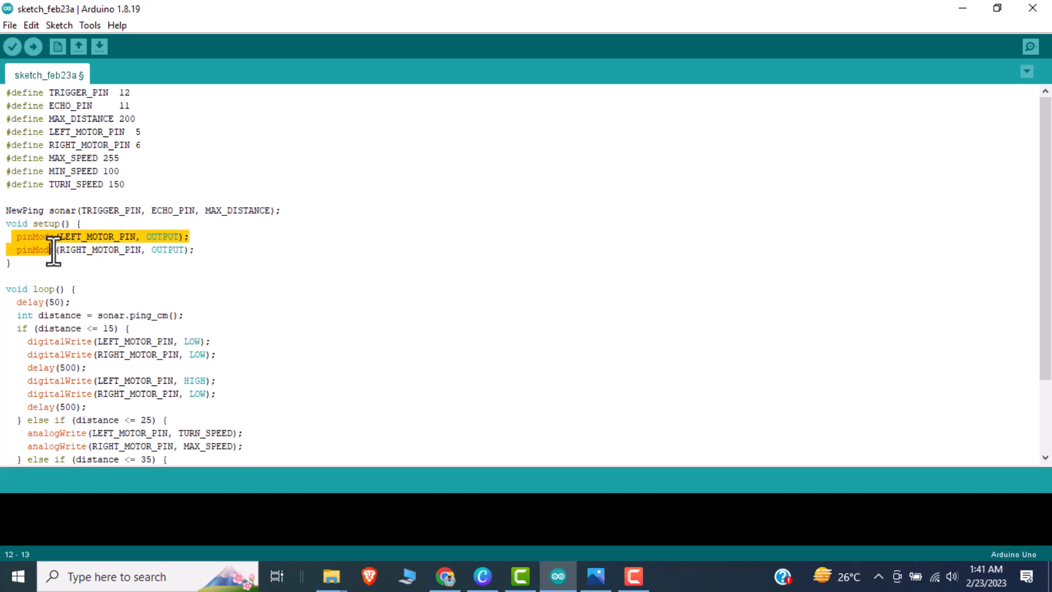
left_click_drag(57, 237, 101, 264)
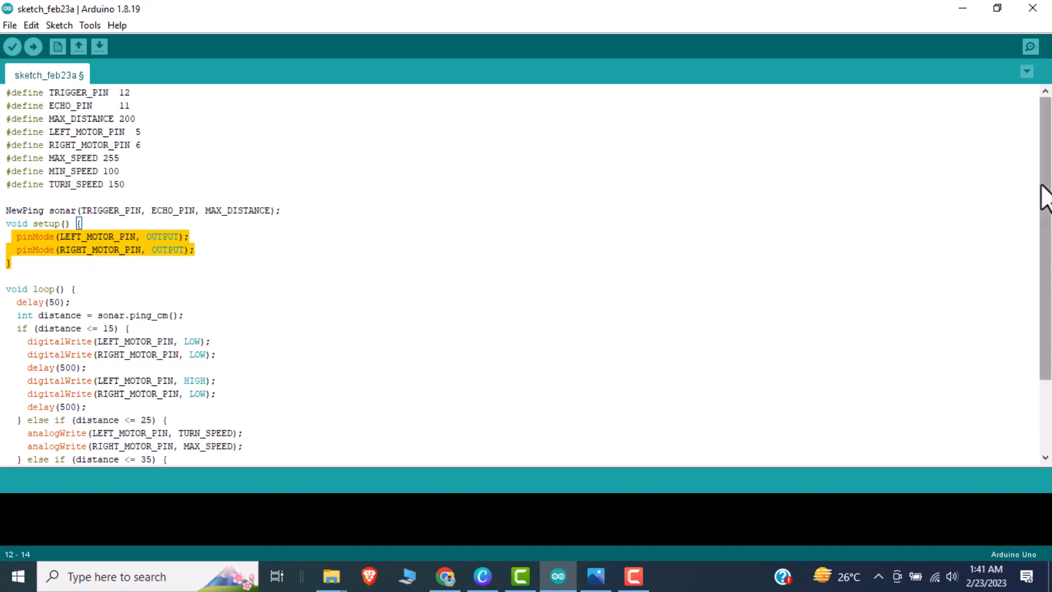
scroll("down", 3)
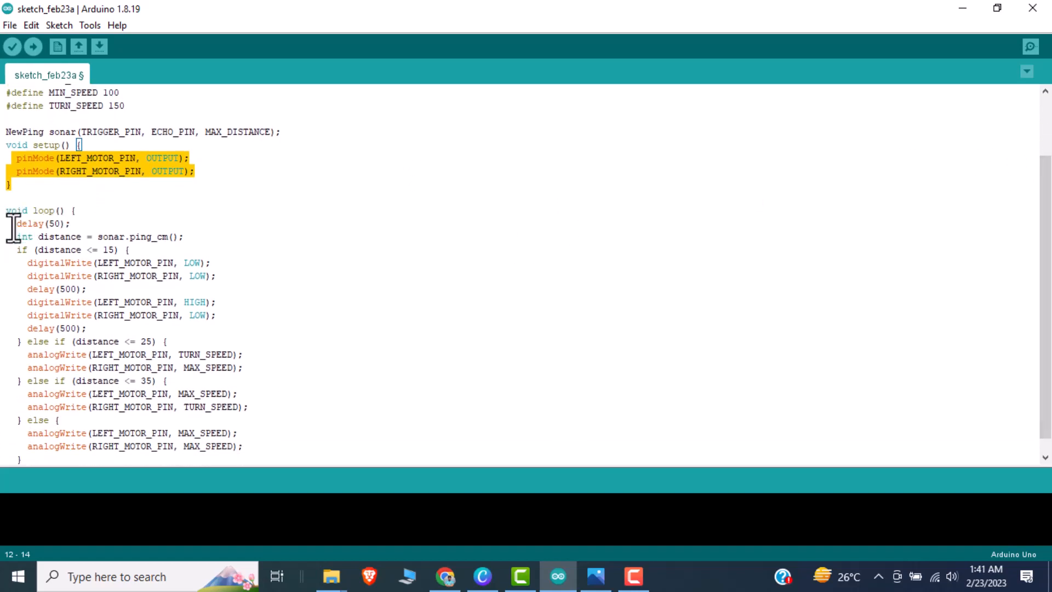
left_click(94, 237)
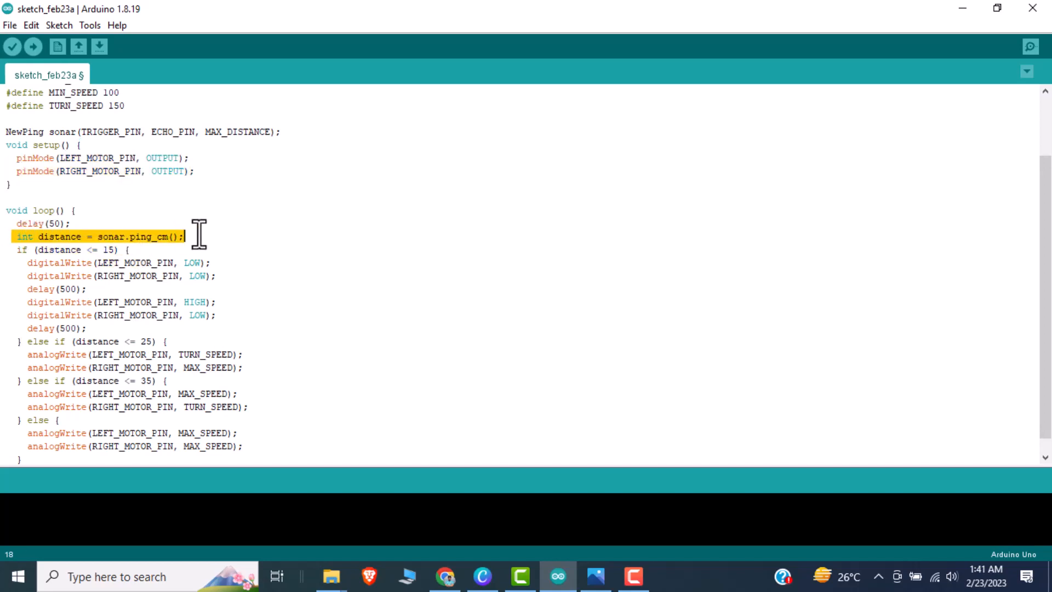
mouse_move(70, 276)
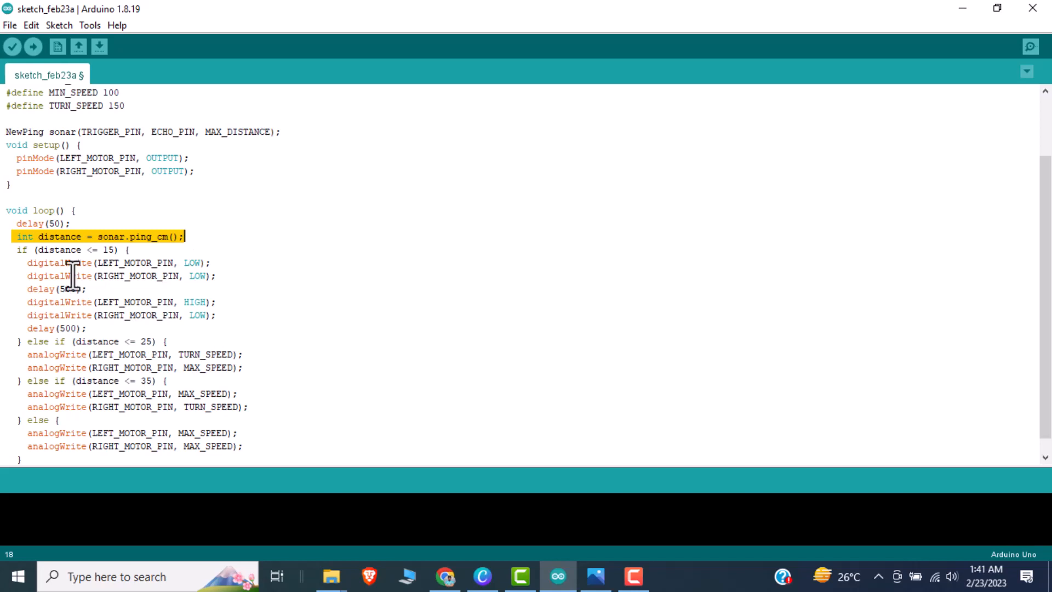